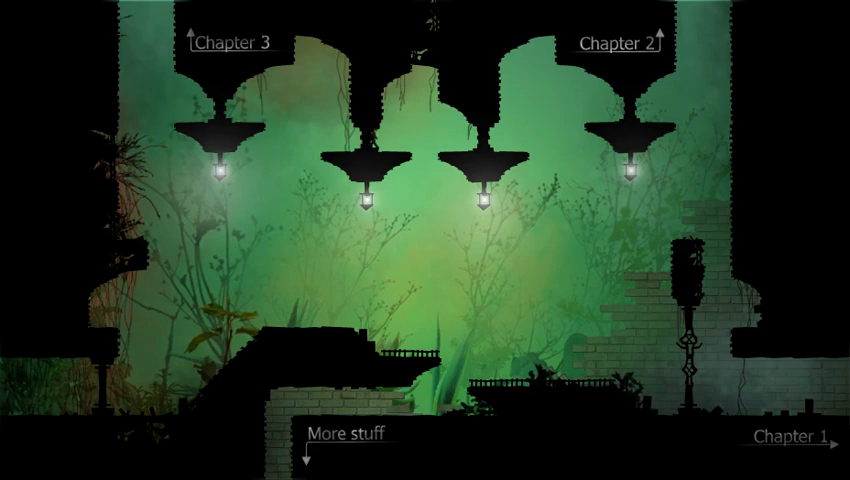
- Exit the hub into Chapter 3 and start its maze level with the dollar-sign pickups
left_click(232, 42)
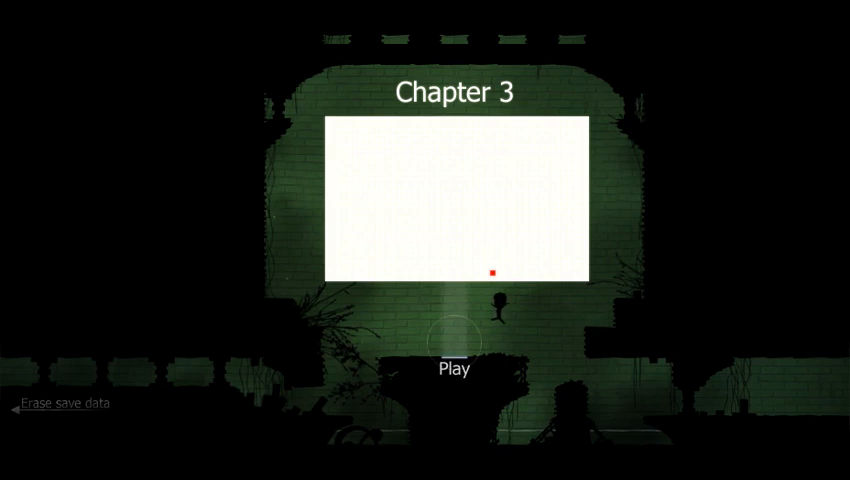
left_click(447, 370)
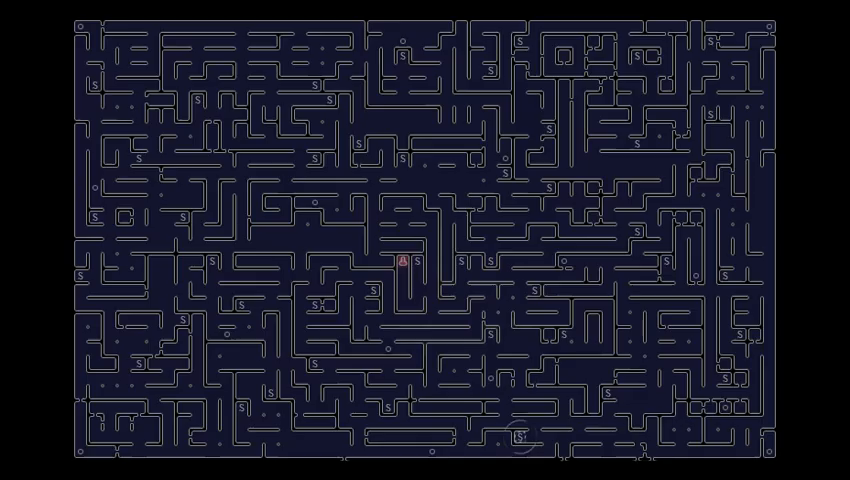